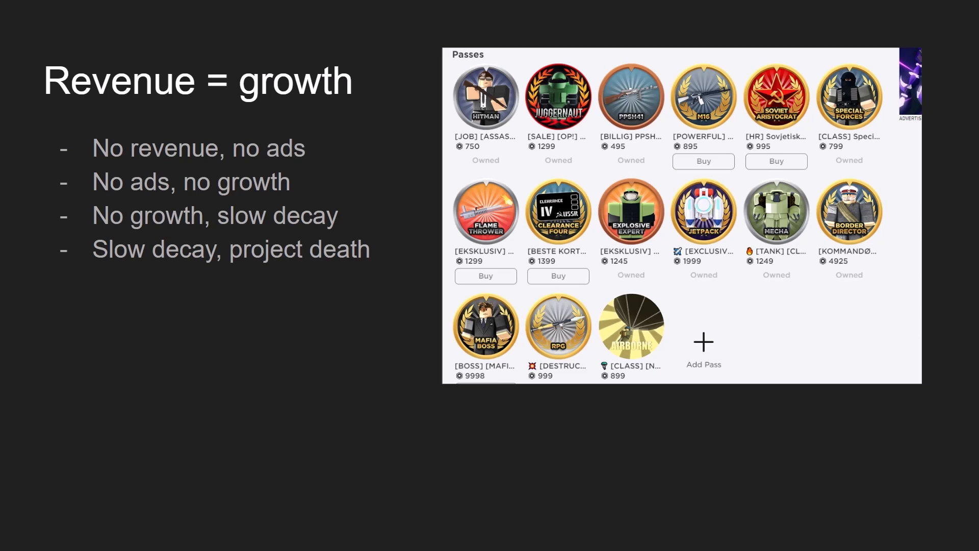
- Advance from the 'Revenue = growth' slide to the 'Cheap gamepasses' slide with the Knife pass sales figures
drag(271, 196, 291, 265)
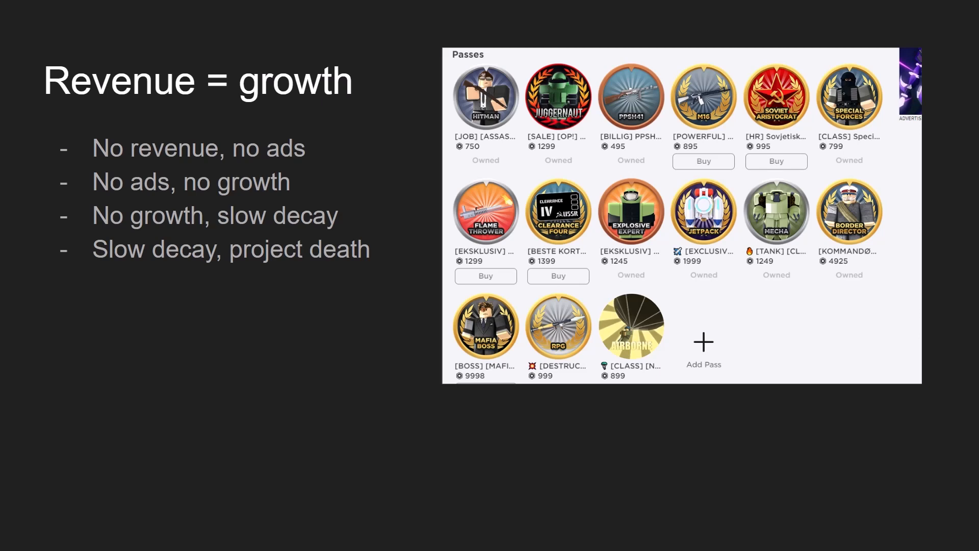
key(Right)
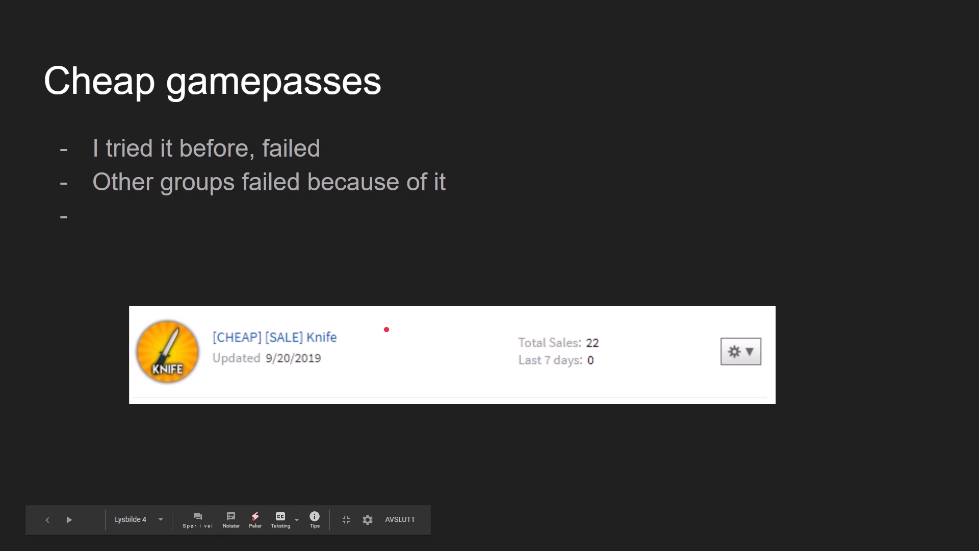
drag(274, 431, 388, 406)
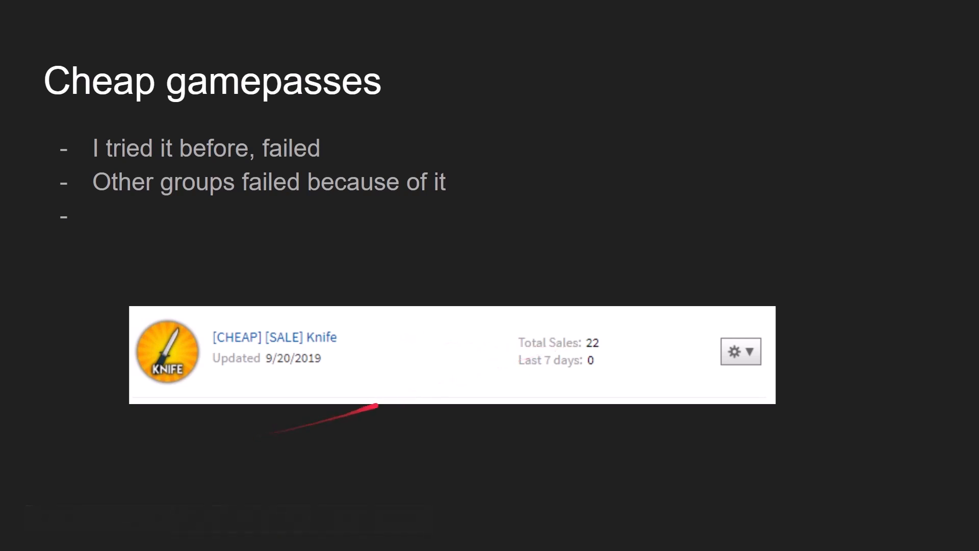